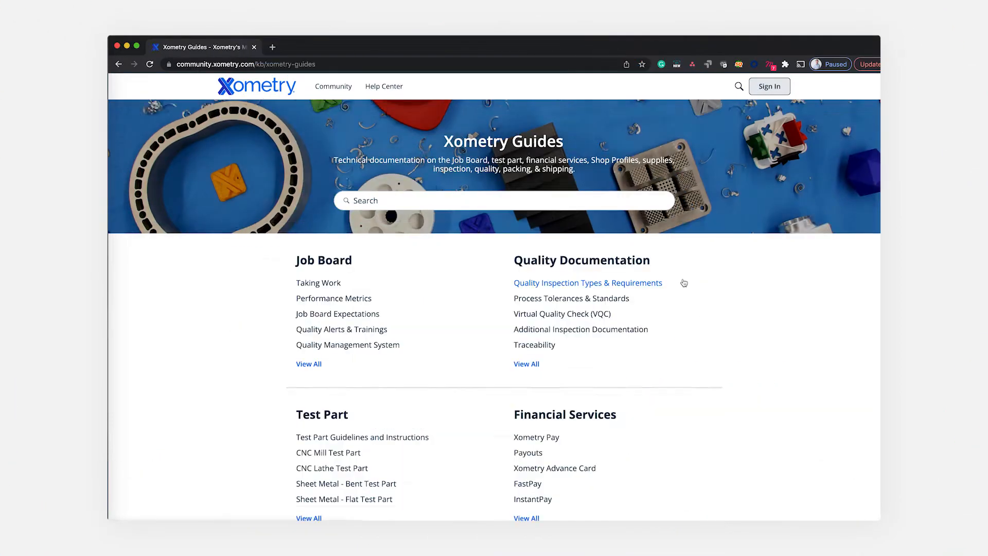
# Step: Bring the Quality Inspection Types & Requirements article's FAIR section into view
pyautogui.click(587, 282)
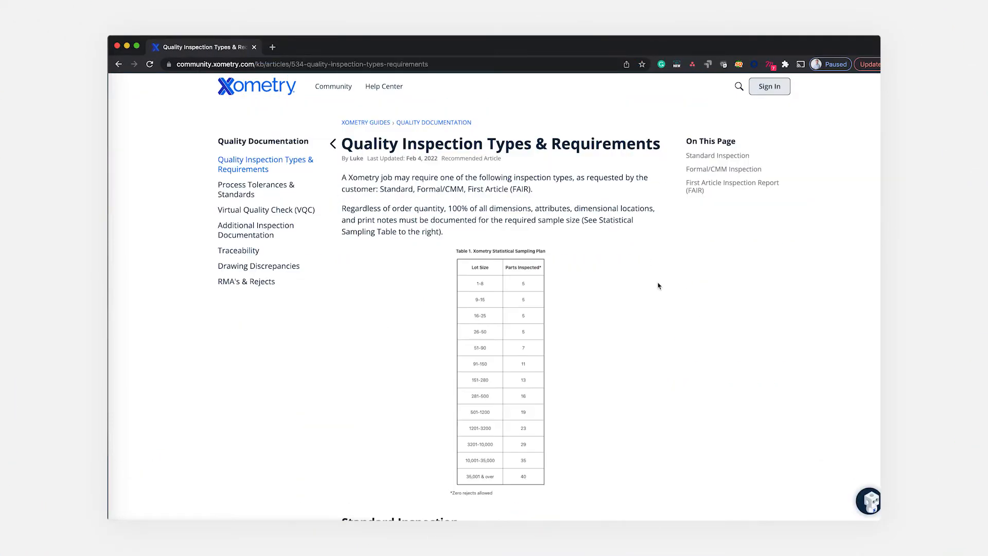
pyautogui.scroll(-3)
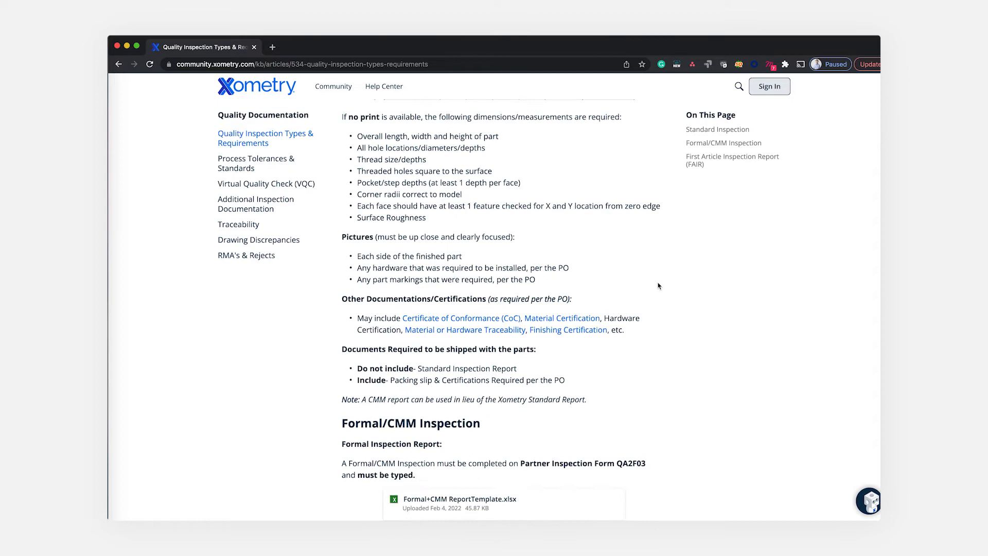
pyautogui.scroll(-3)
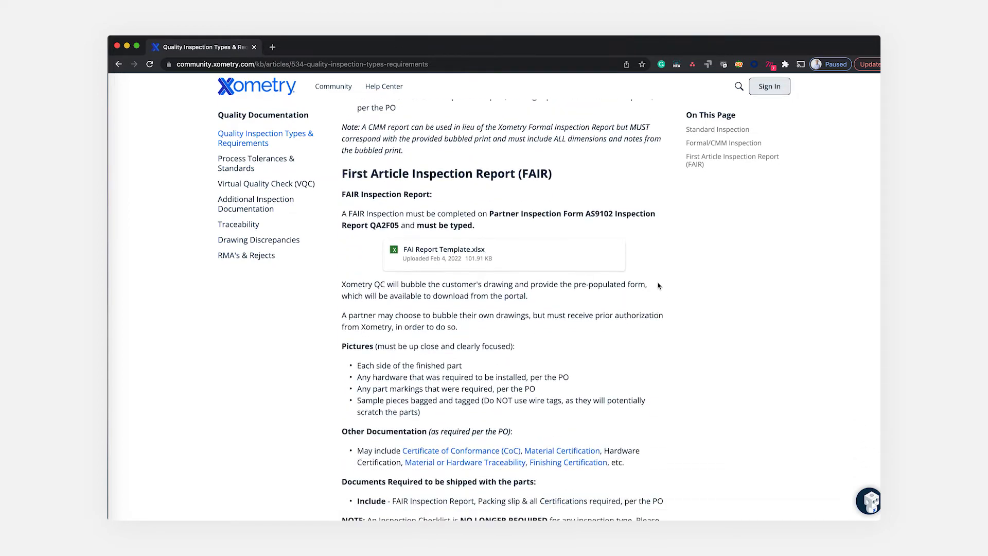
pyautogui.scroll(-3)
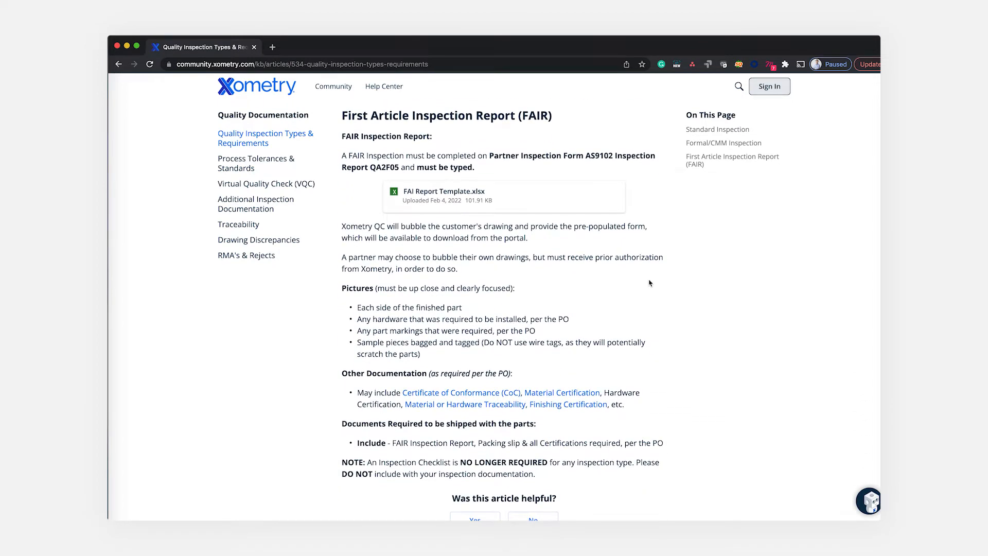
# Step: Load the FAI Report Template.xlsx attachment and move from Form1 to the Form2 sheet
pyautogui.click(443, 192)
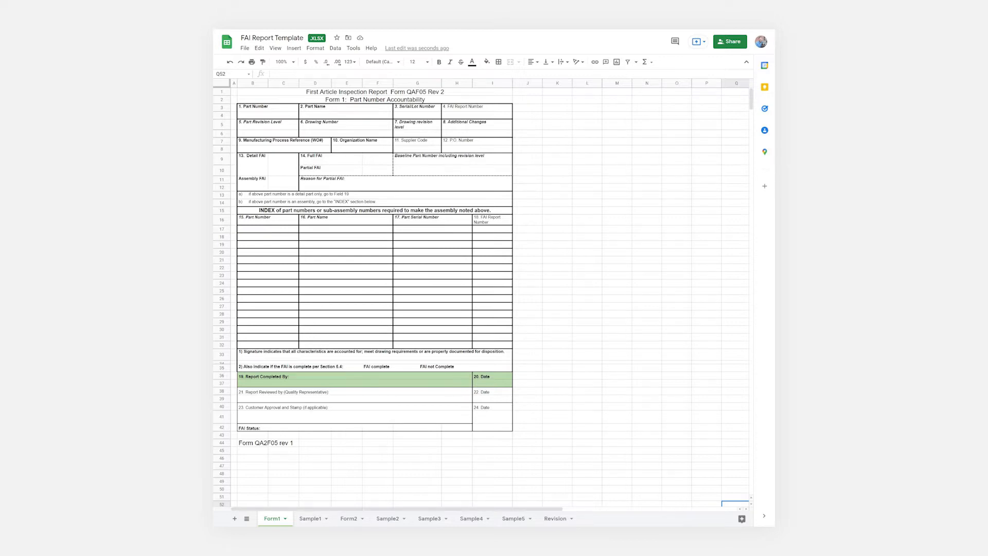
pyautogui.click(350, 518)
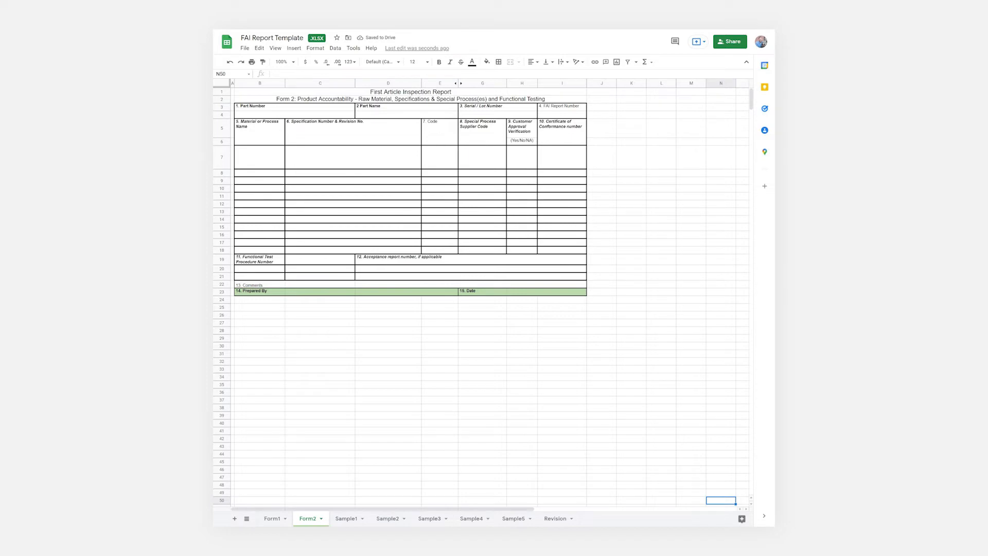
# Step: Leave the template's Form2 sheet and return to the Xometry Guides page
pyautogui.click(346, 518)
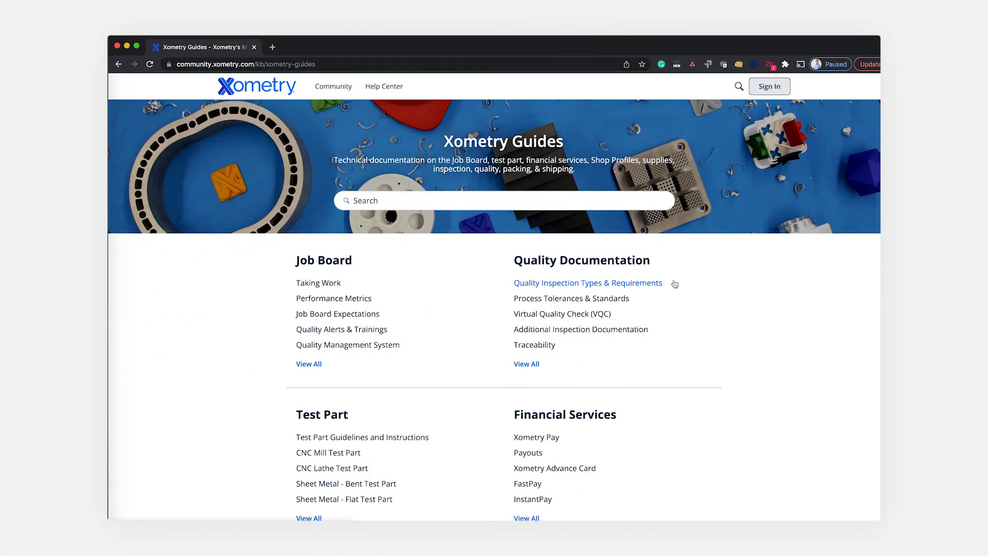
# Step: Show the article's First Article Inspection Report heading with its template download link
pyautogui.click(587, 282)
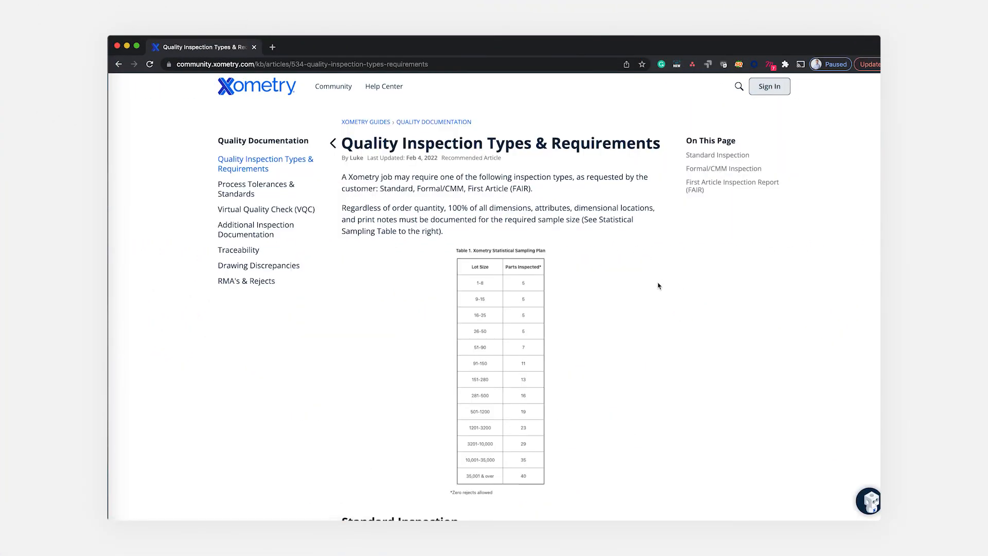
pyautogui.scroll(-3)
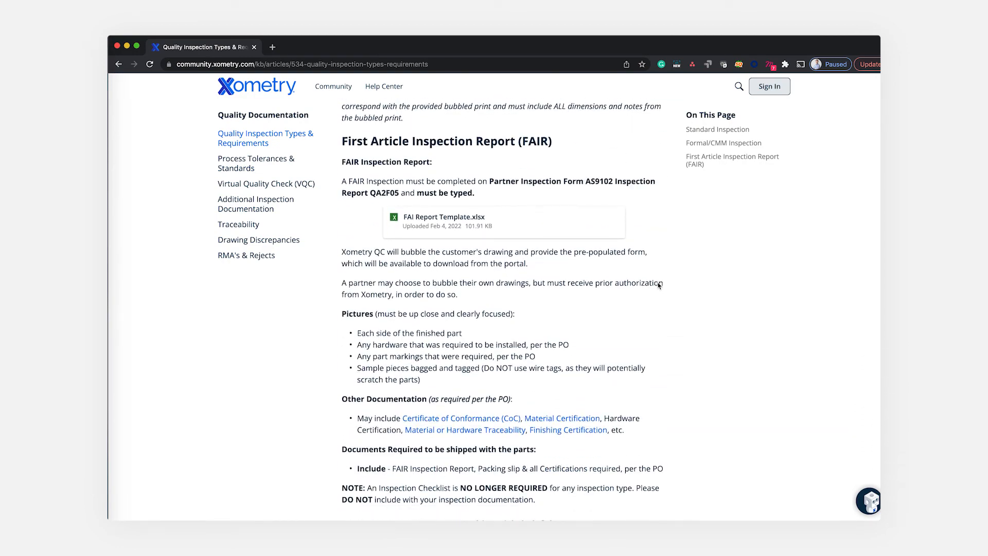
pyautogui.scroll(-3)
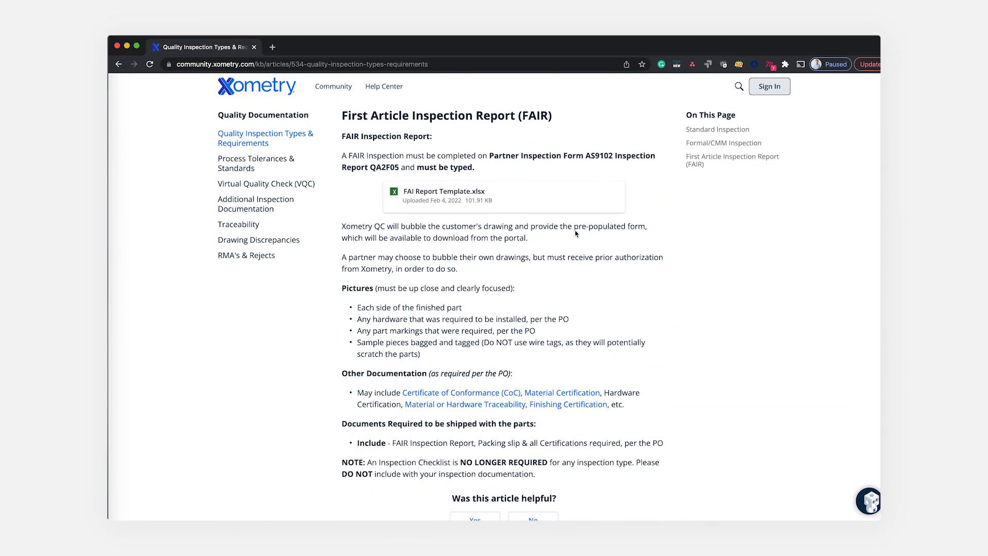